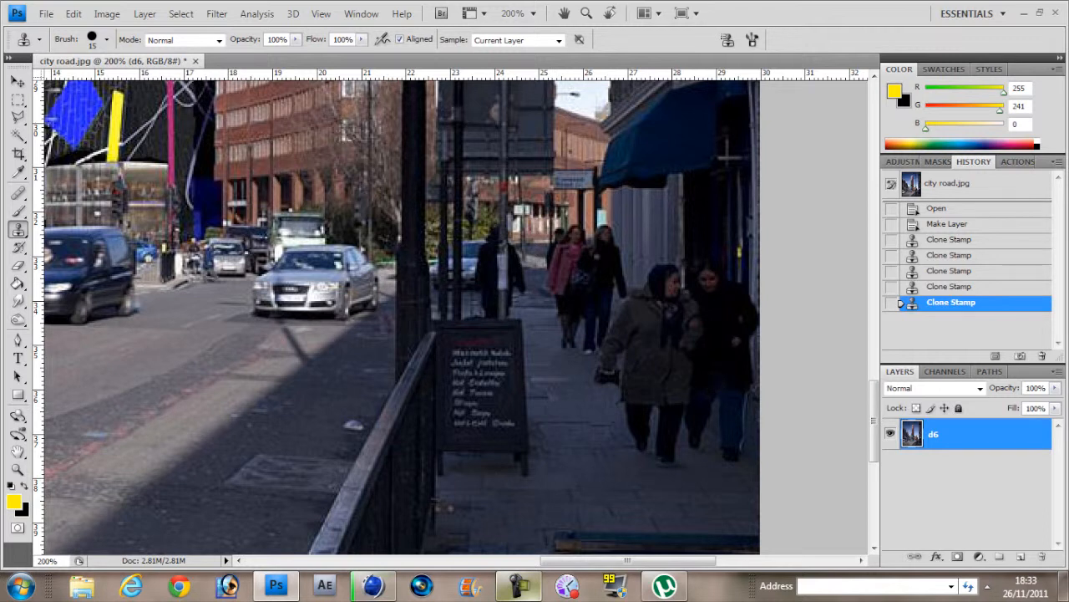
Stamp a sixth cloned patch onto the city street photo.
left_click(951, 286)
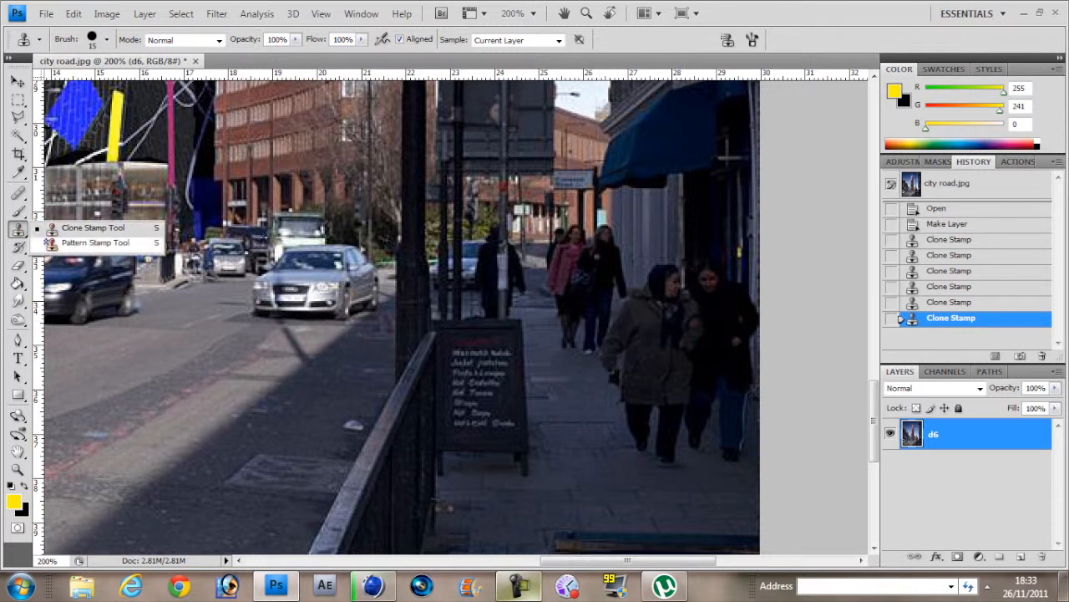
Paint the bubble pattern over the pavement beside the sandwich board with the Pattern Stamp.
left_click(100, 244)
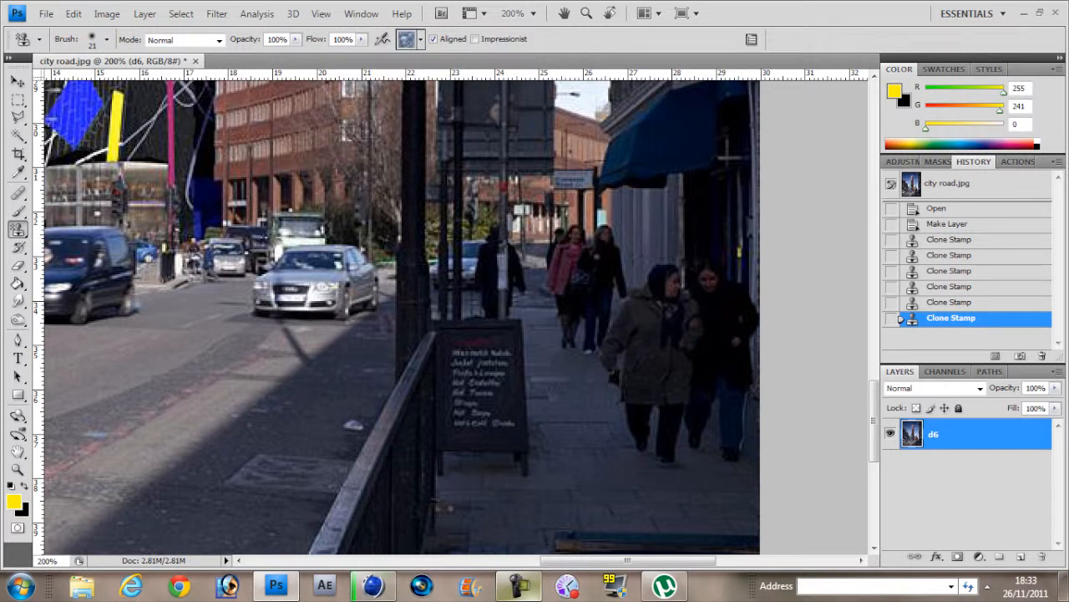
left_click(418, 40)
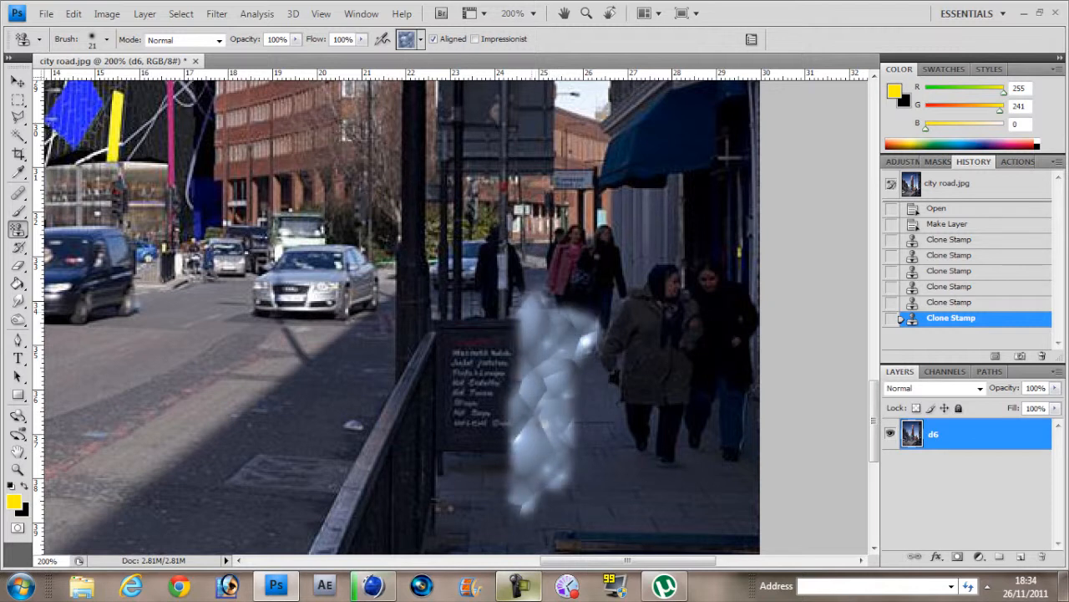
left_click_drag(535, 351, 501, 484)
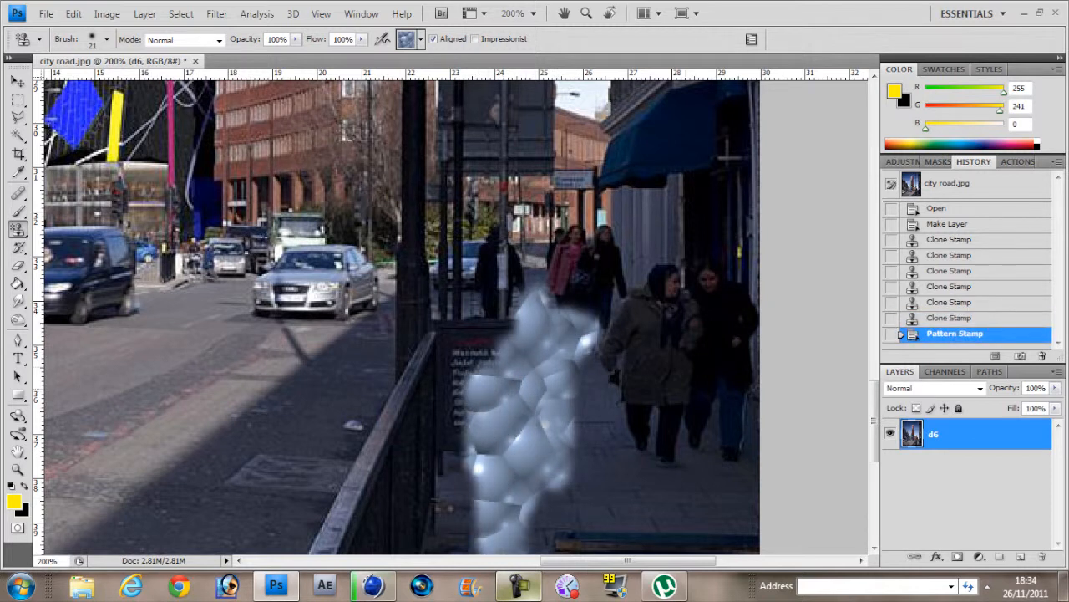
Fill a Polygonal Lasso patch with the bubble pattern and move it left over the railing.
scroll("down", 3)
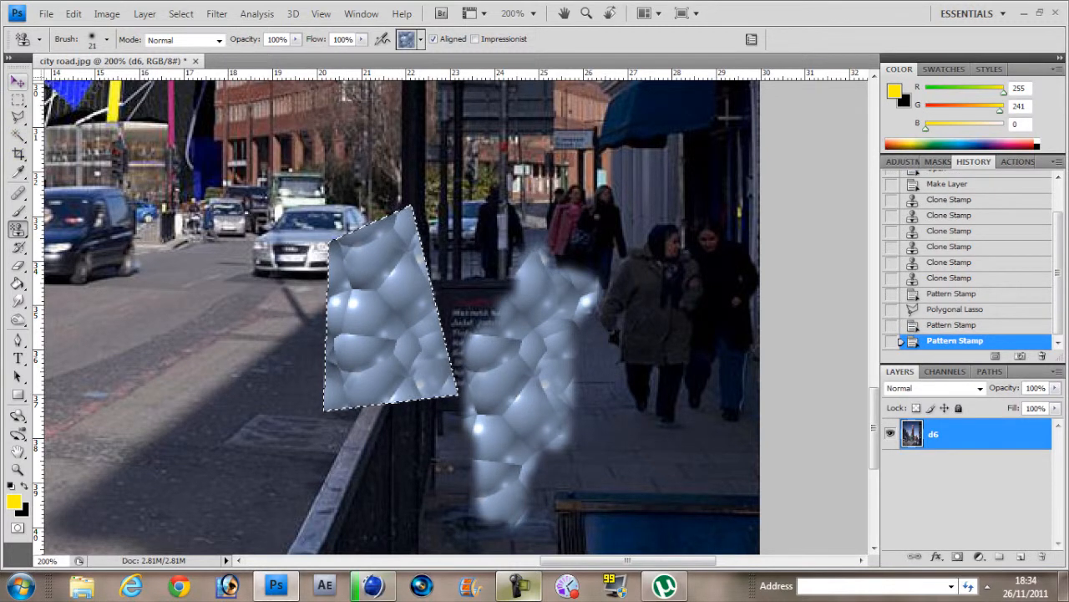
left_click(13, 82)
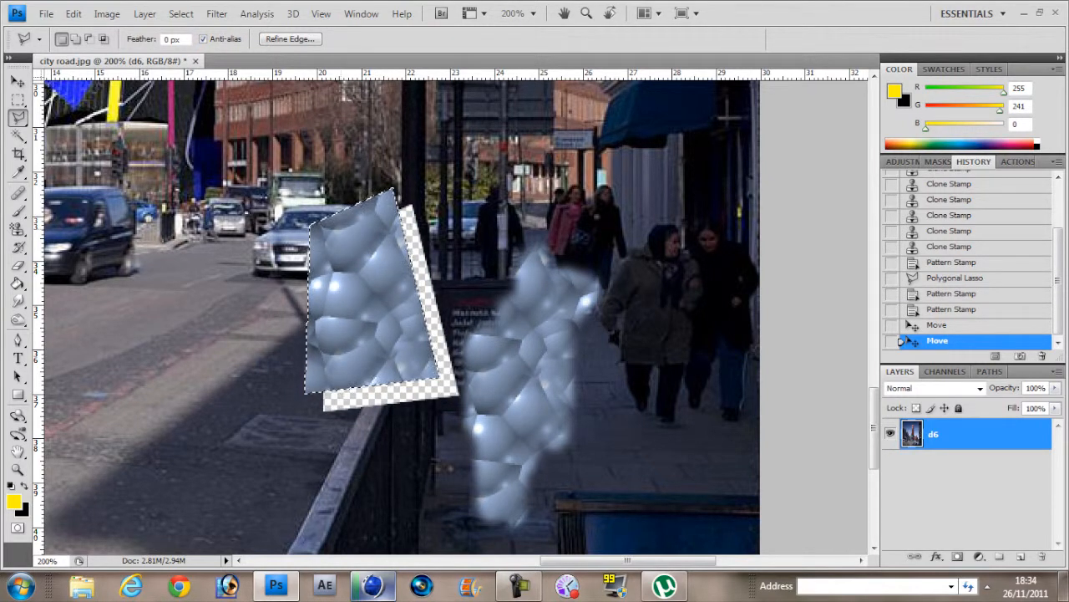
left_click(13, 80)
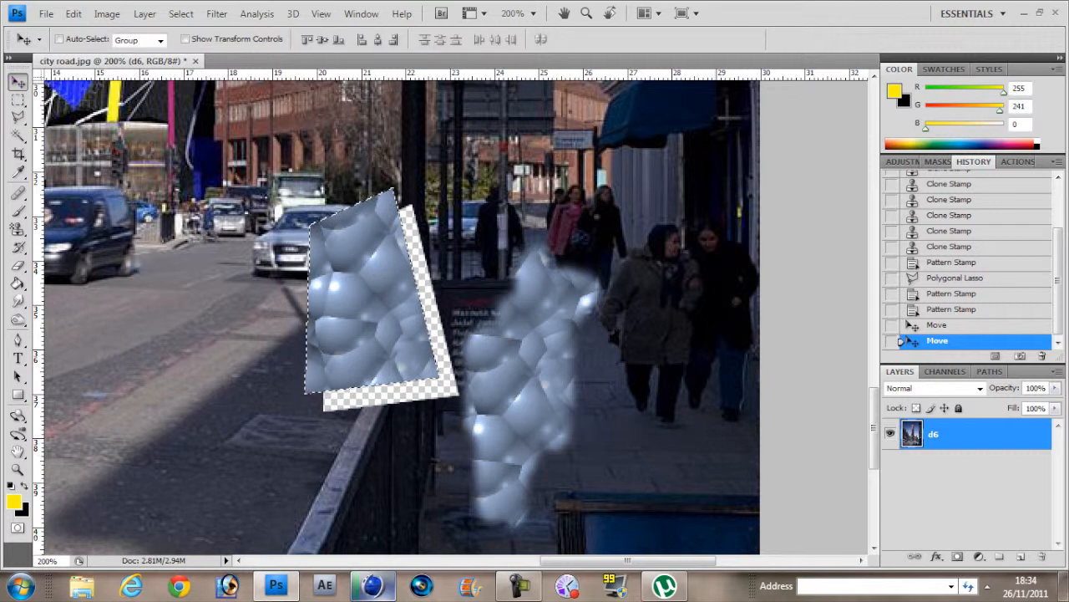